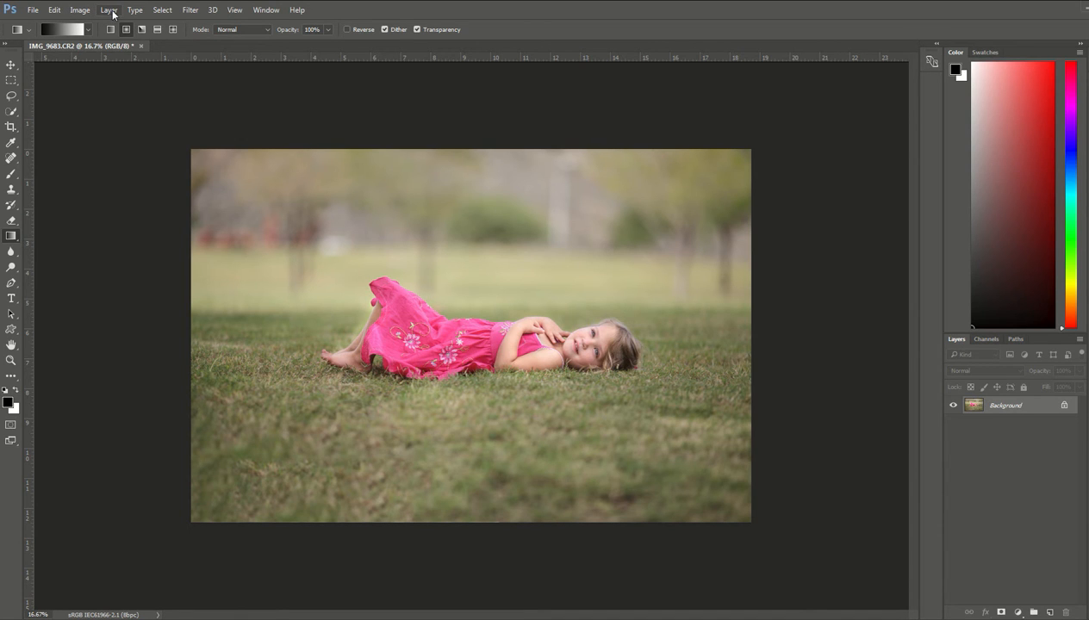
Duplicate the Background layer via Layer > Duplicate Layer, creating Background copy
click(109, 10)
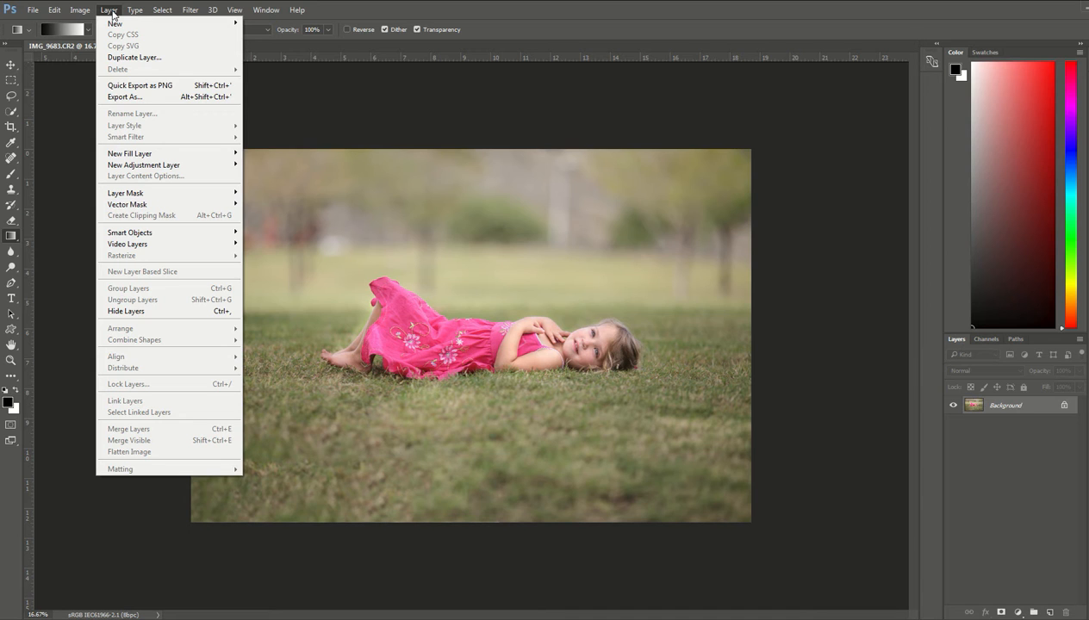
mouse_move(134, 57)
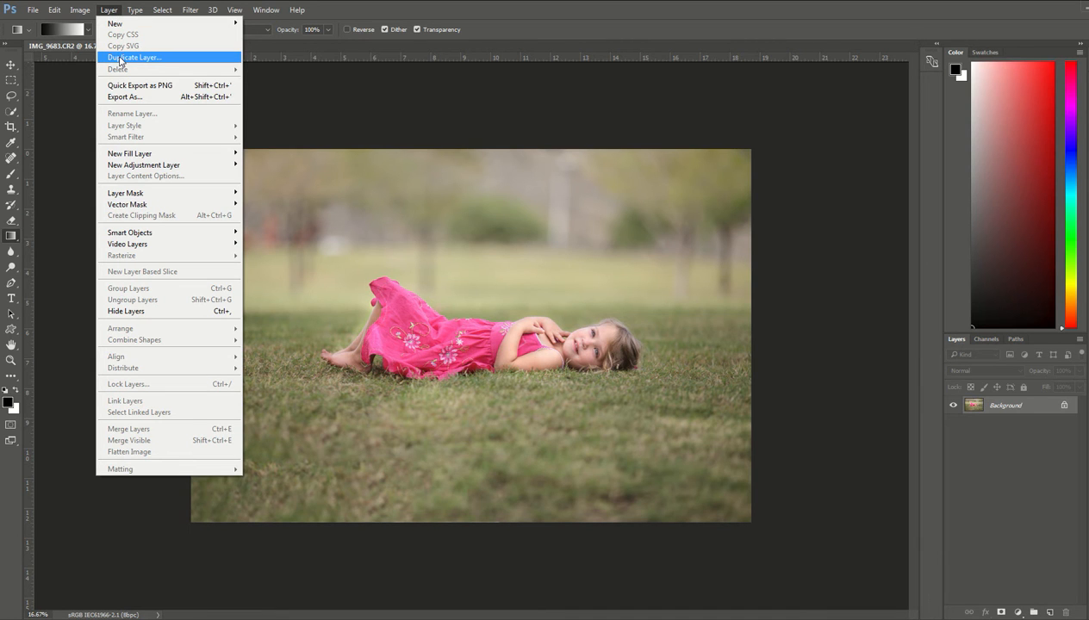
click(135, 57)
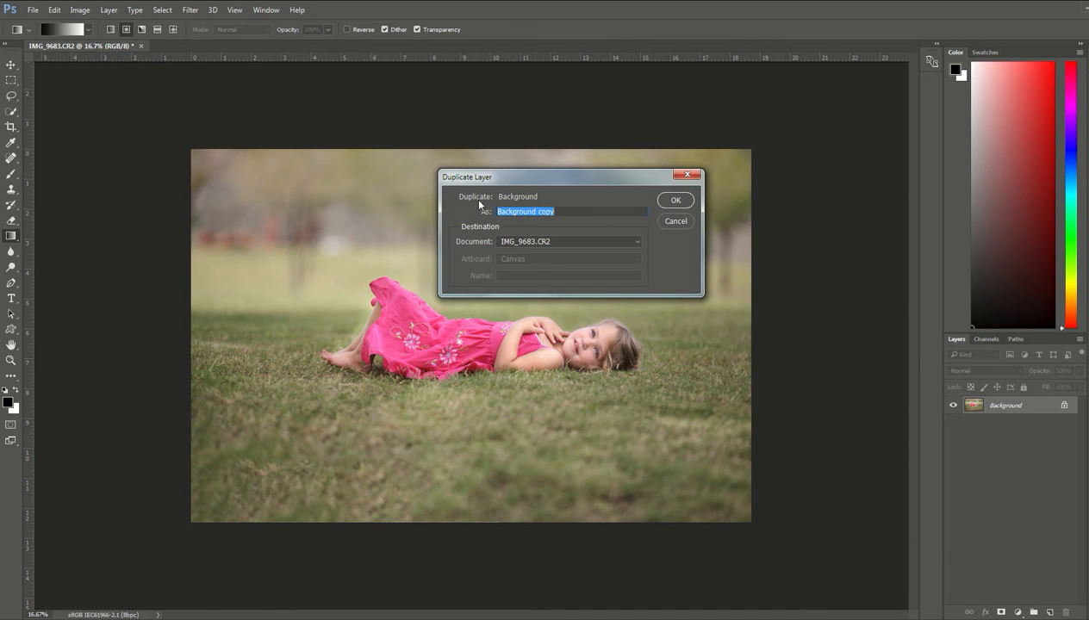
mouse_move(509, 224)
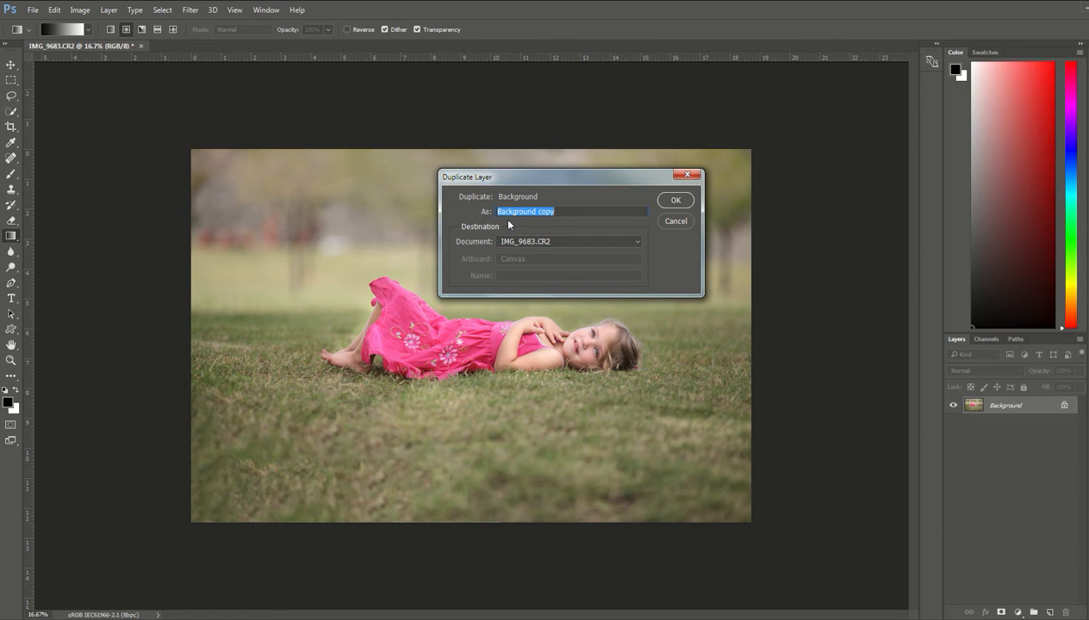
mouse_move(545, 222)
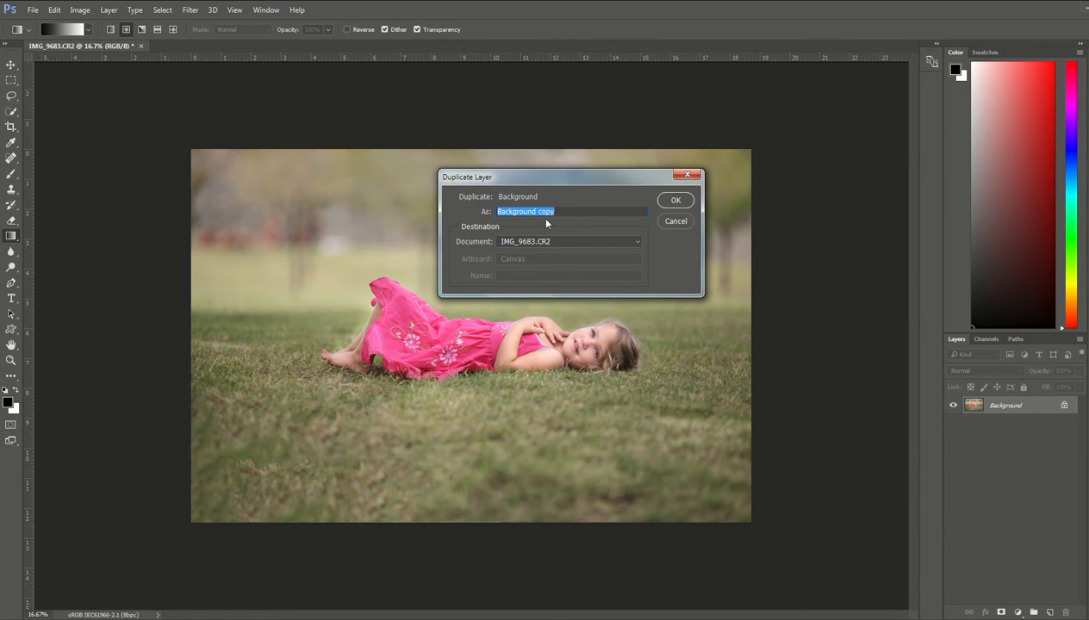
click(676, 200)
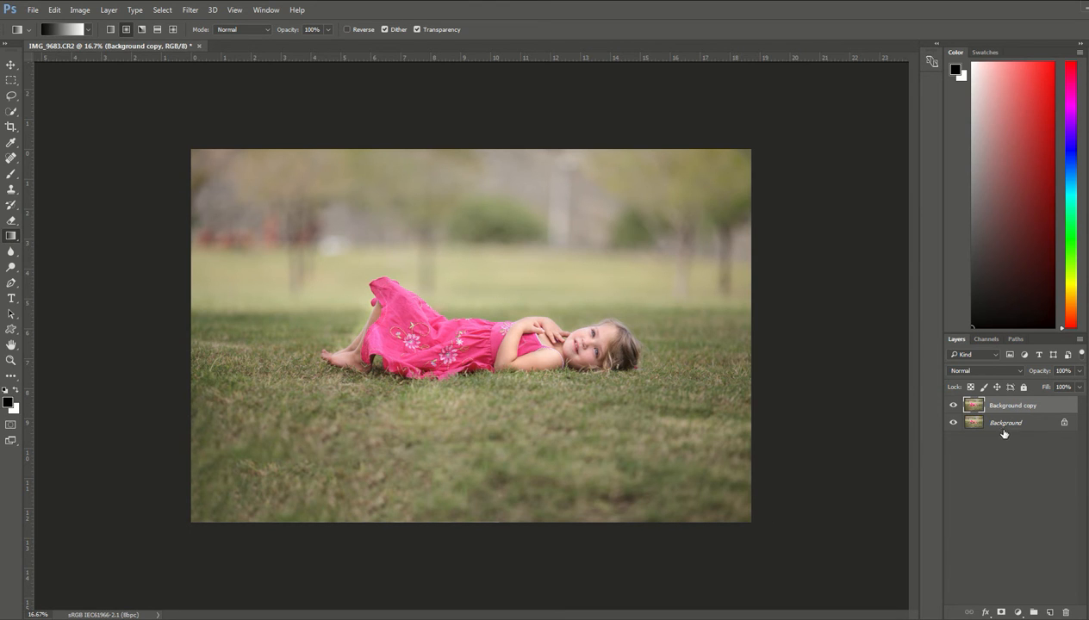
Set the Background copy layer's blend mode to Multiply, darkening the whole photo
click(1013, 405)
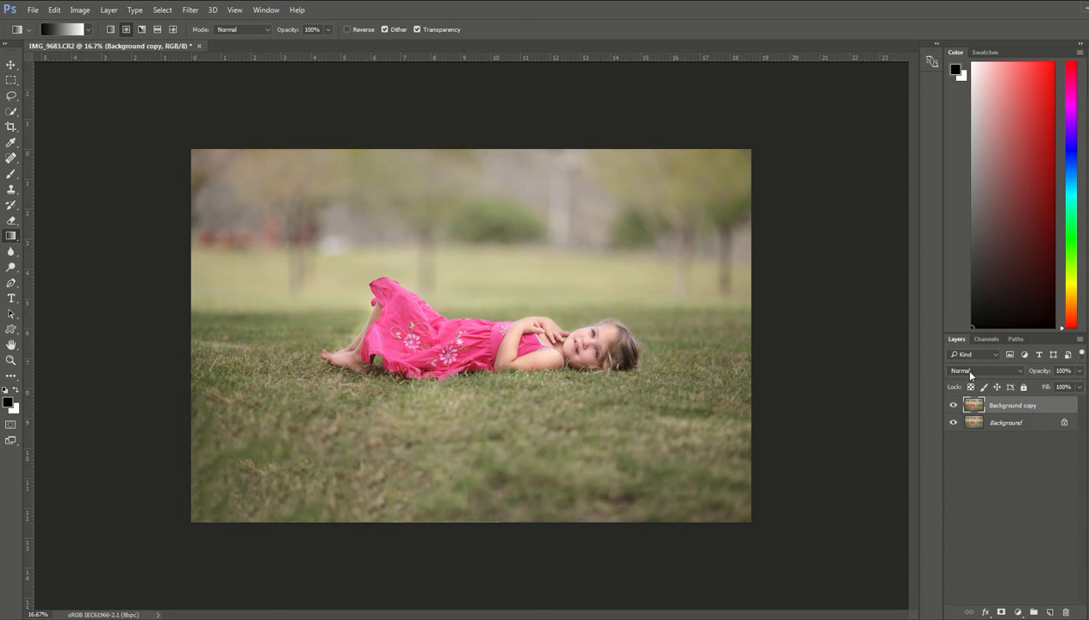
mouse_move(1018, 372)
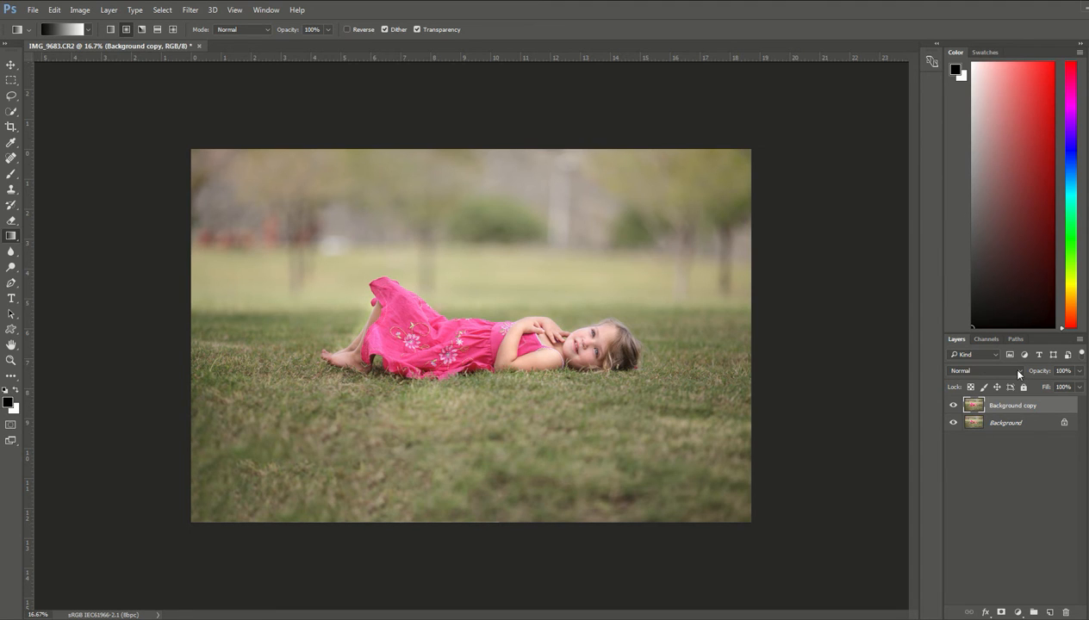
click(985, 371)
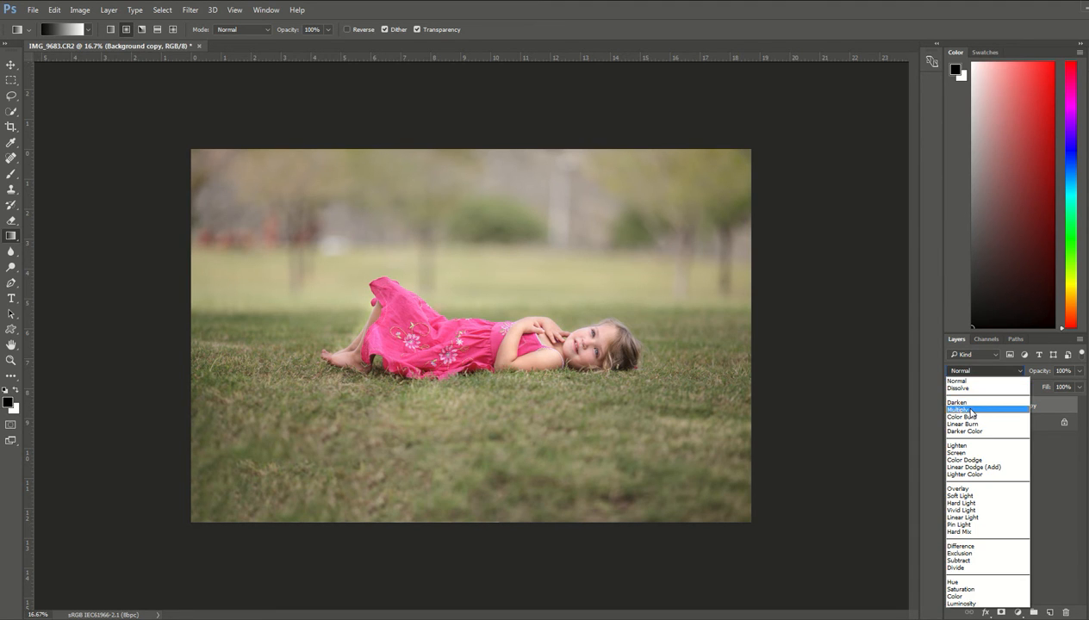
click(965, 410)
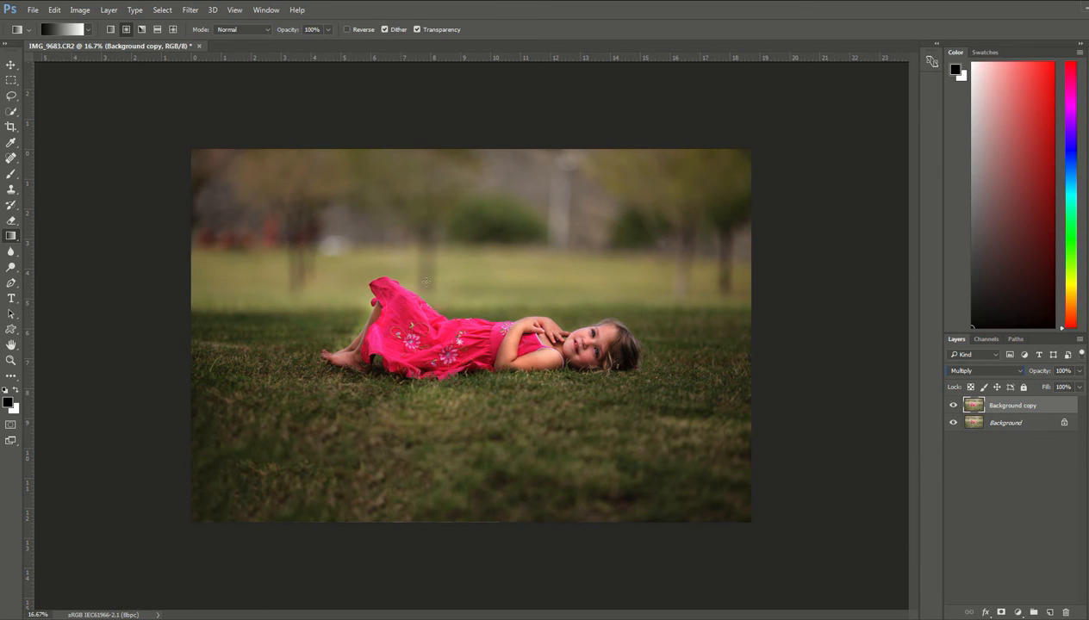
mouse_move(661, 458)
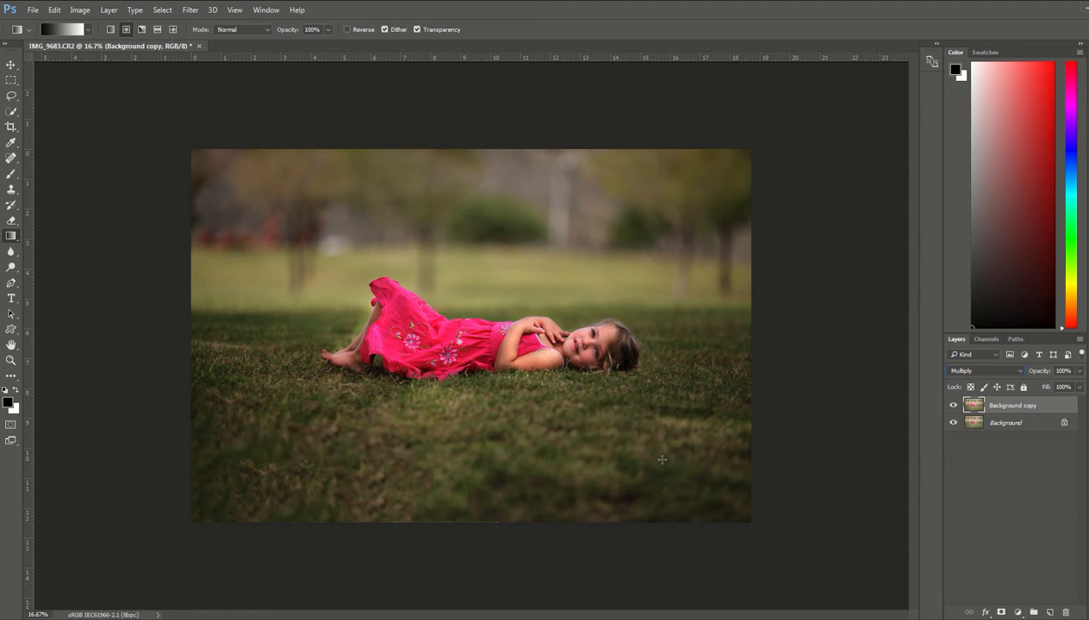
mouse_move(727, 443)
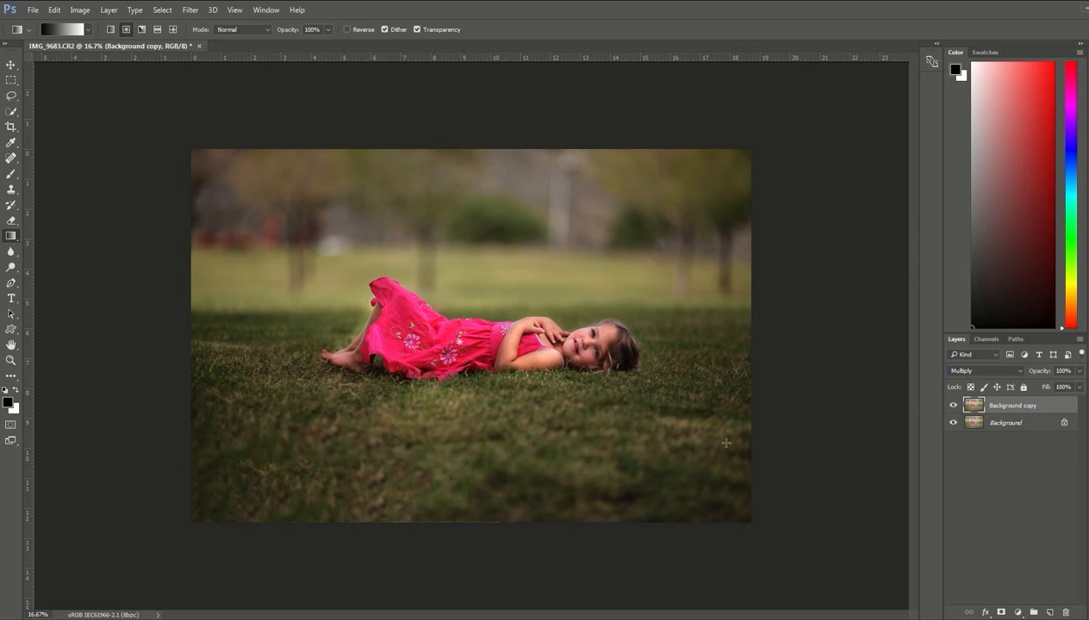
mouse_move(361, 586)
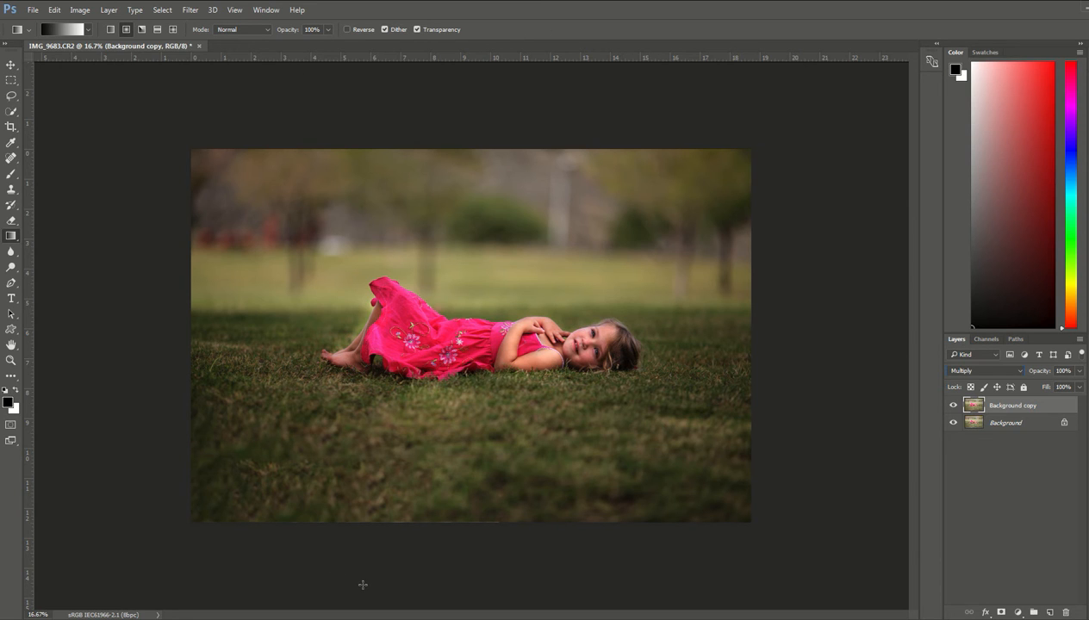
mouse_move(714, 406)
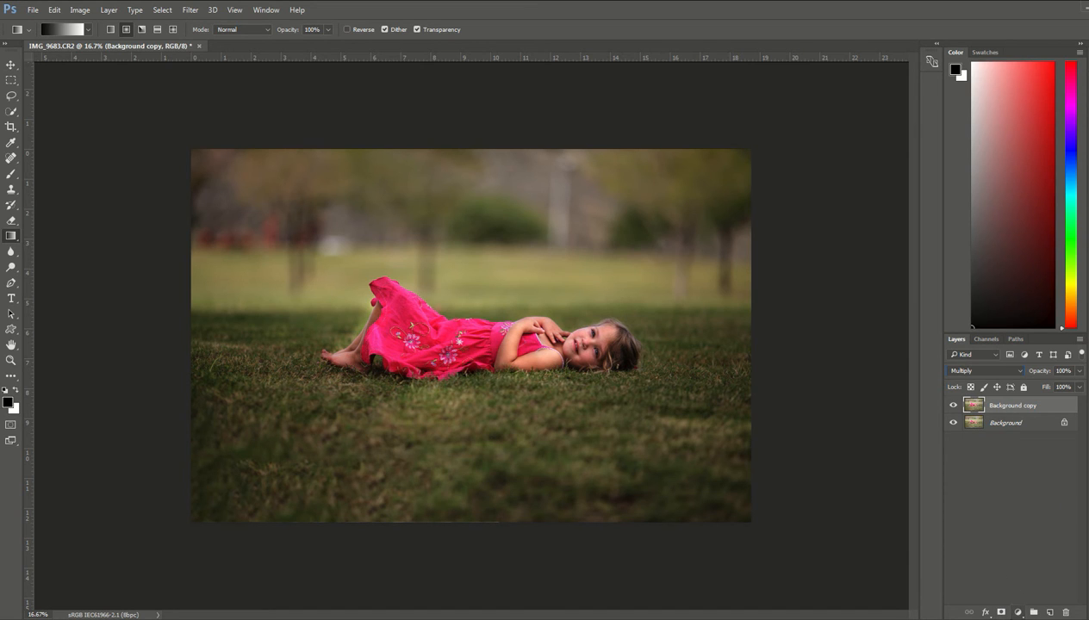
mouse_move(1010, 612)
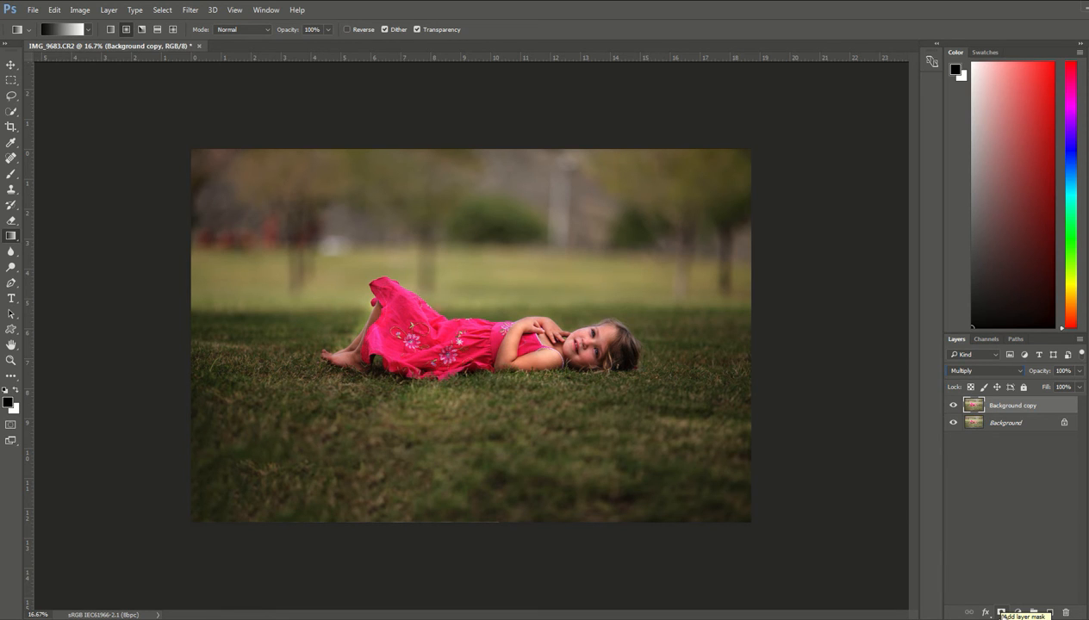
Add a white layer mask to the Multiply Background copy layer
click(1001, 611)
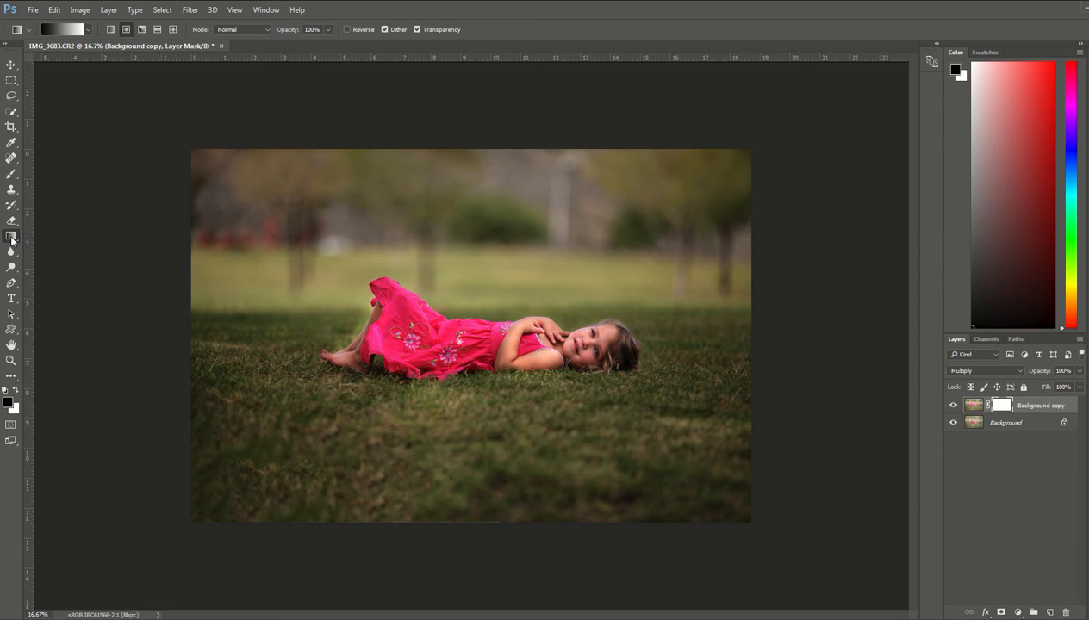
mouse_move(10, 238)
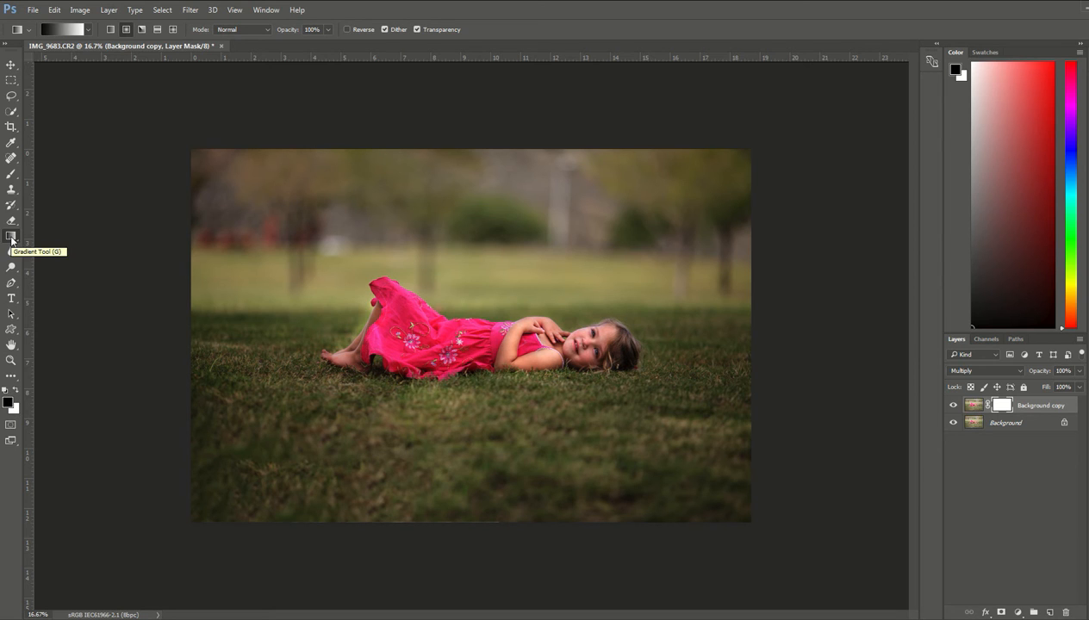
mouse_move(14, 241)
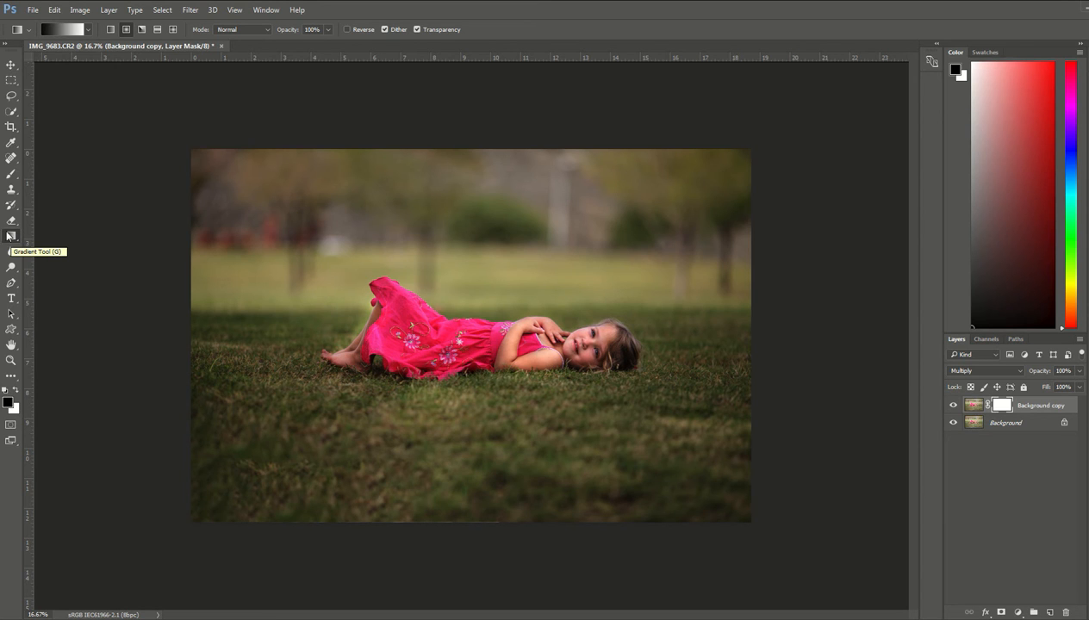
mouse_move(12, 238)
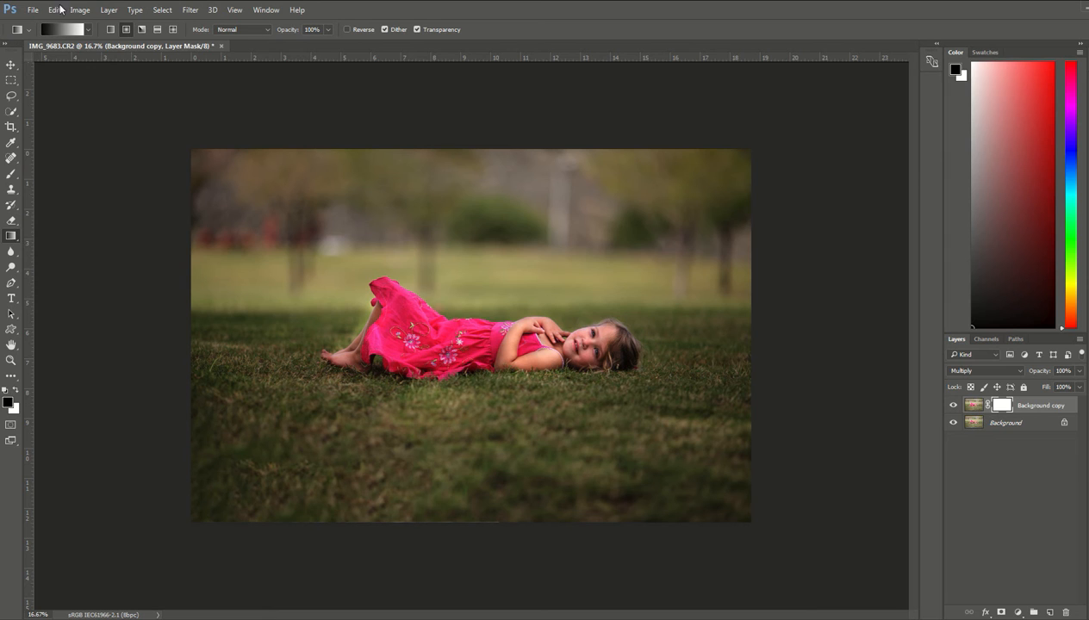
mouse_move(193, 55)
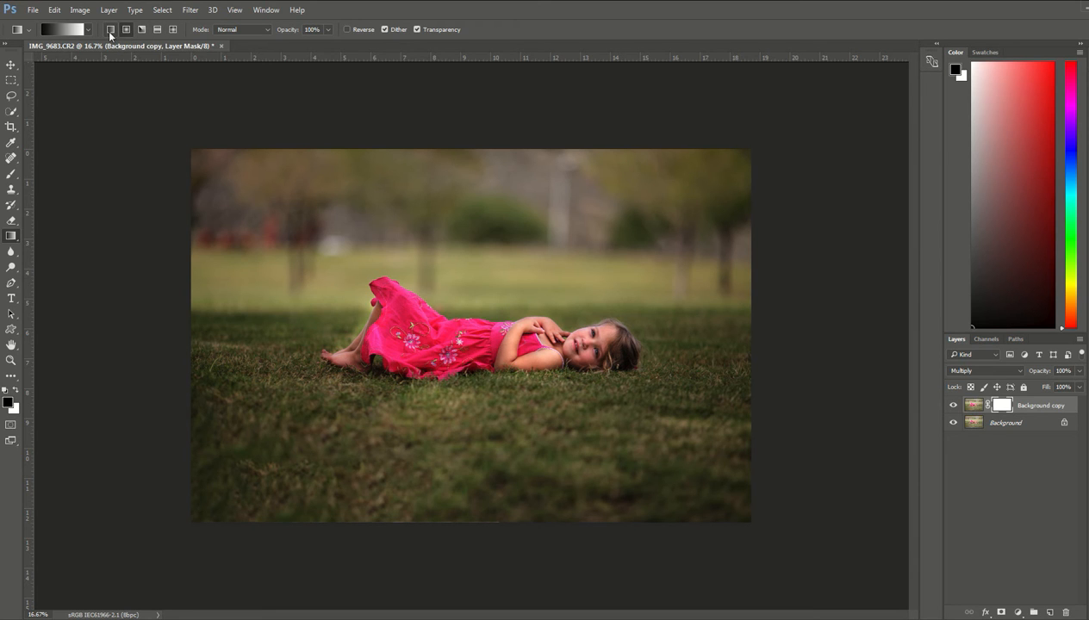
Switch the Gradient Tool to the radial gradient shape
click(128, 29)
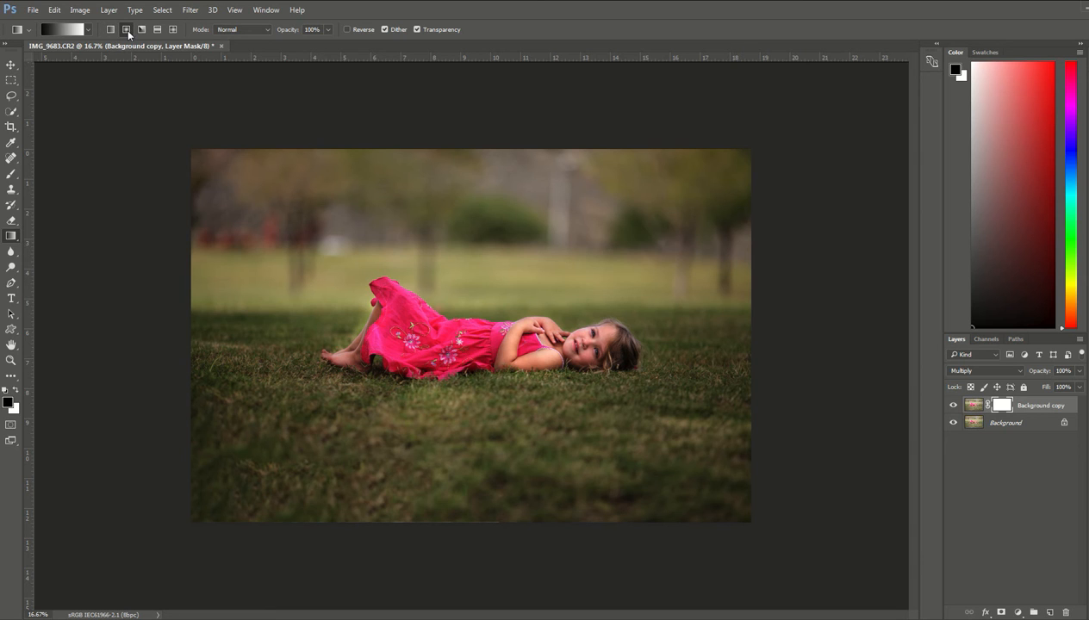
mouse_move(142, 29)
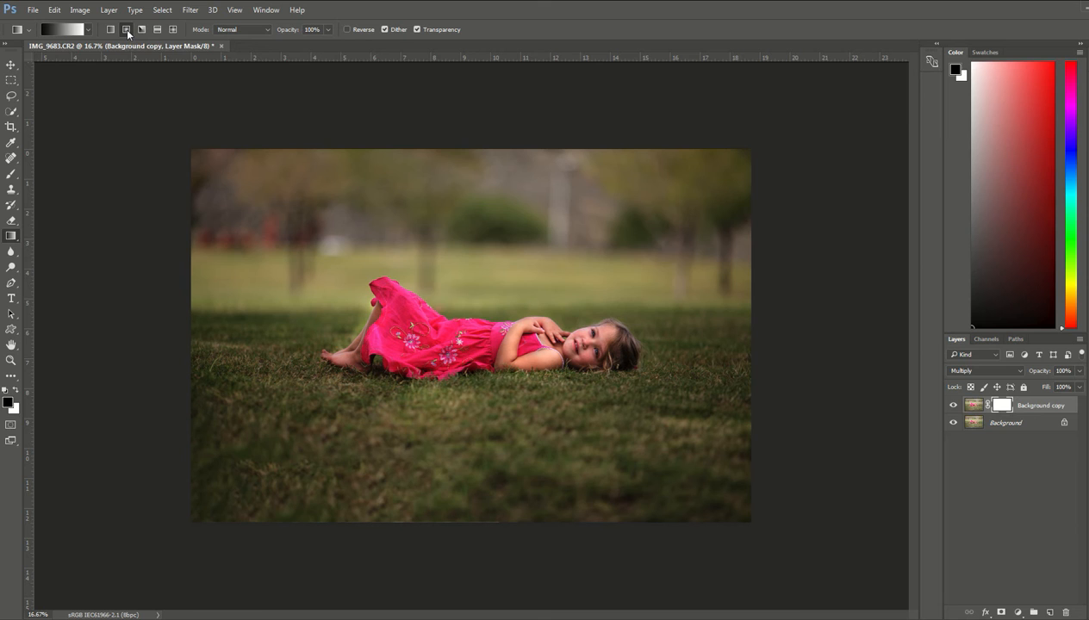
mouse_move(18, 8)
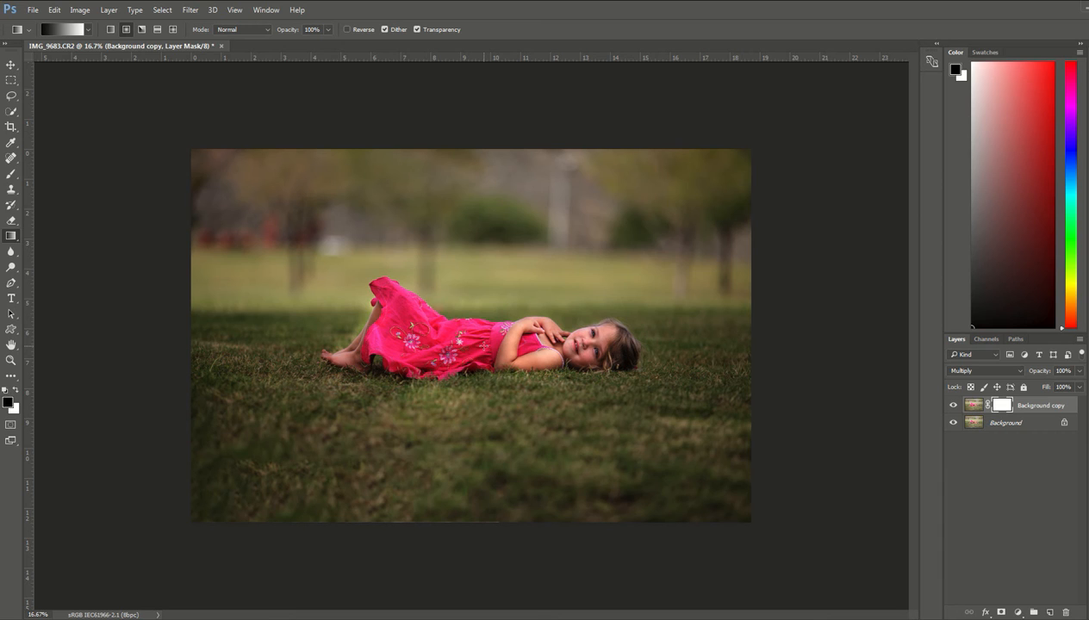
mouse_move(517, 196)
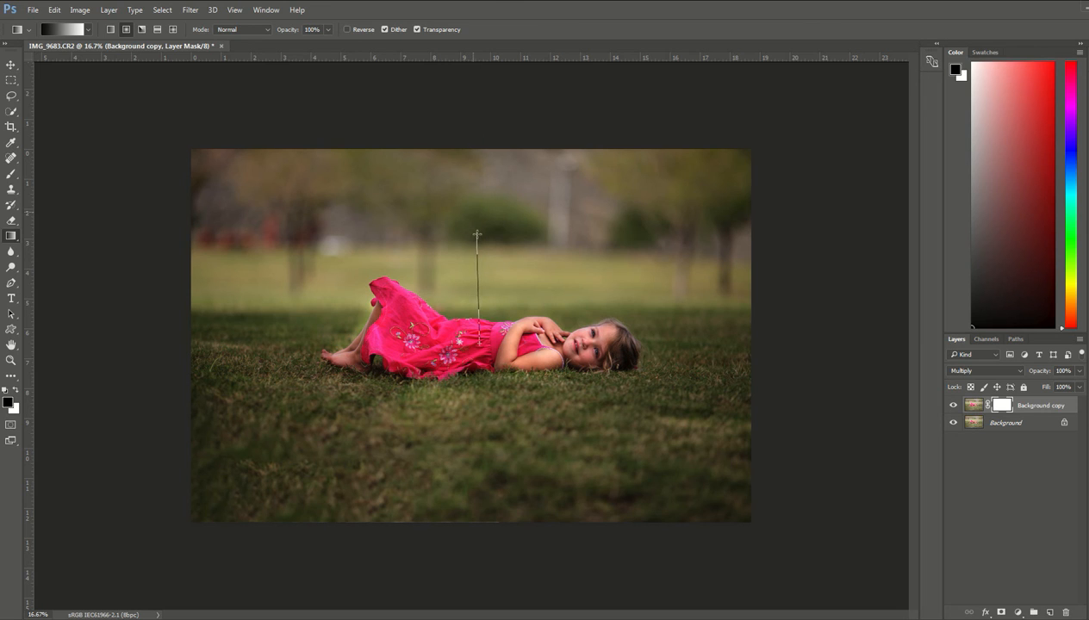
Draw a radial gradient on the mask from the girl outward, then toggle the layer to compare the vignette
drag(478, 238, 481, 65)
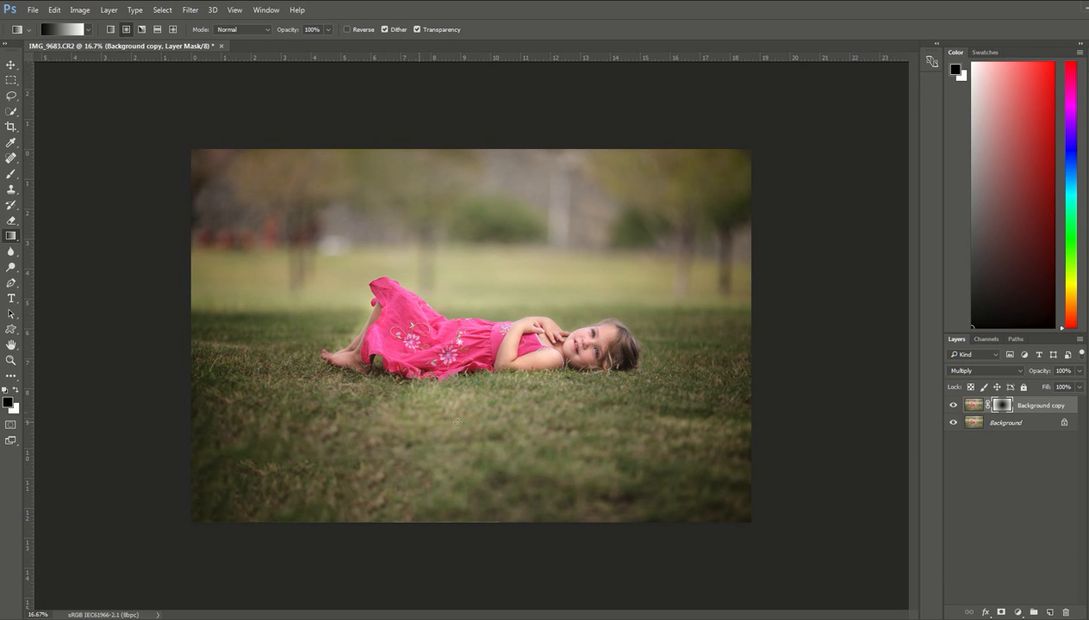
mouse_move(630, 138)
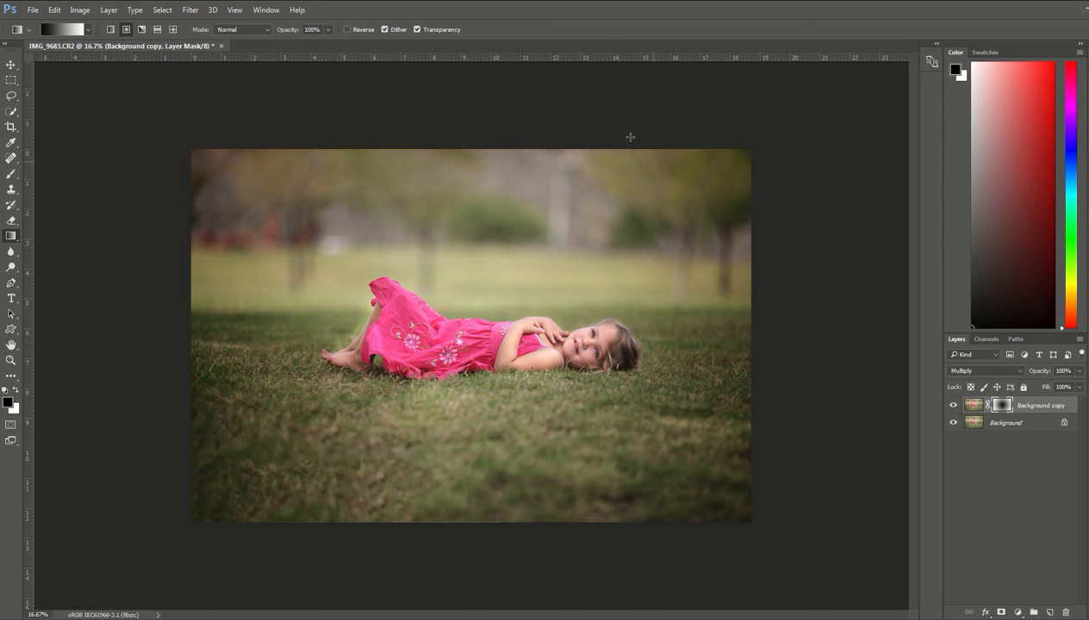
mouse_move(534, 544)
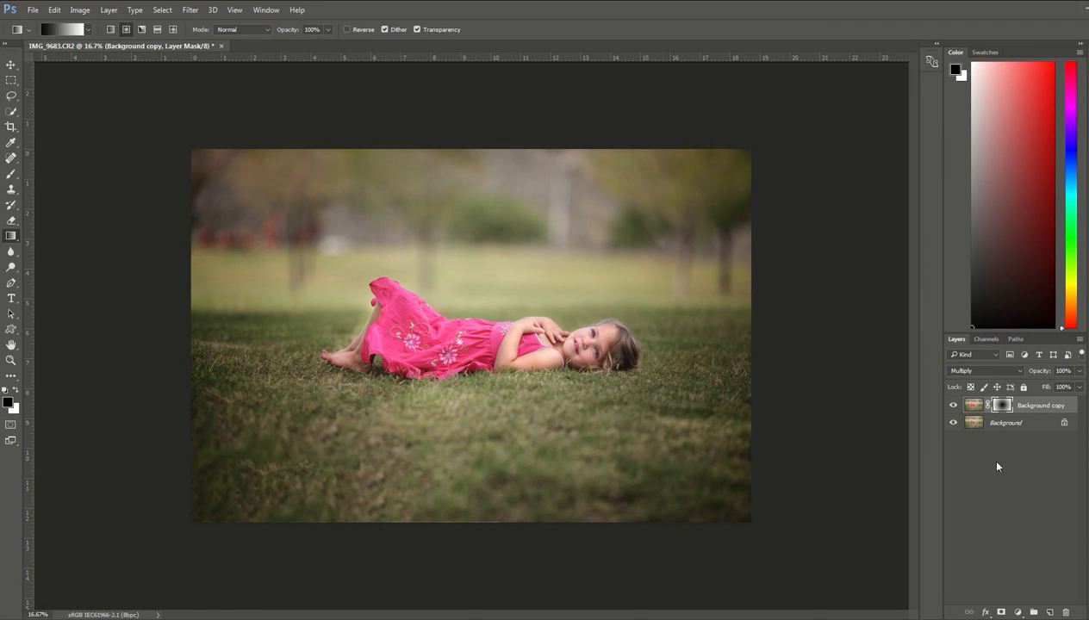
click(953, 406)
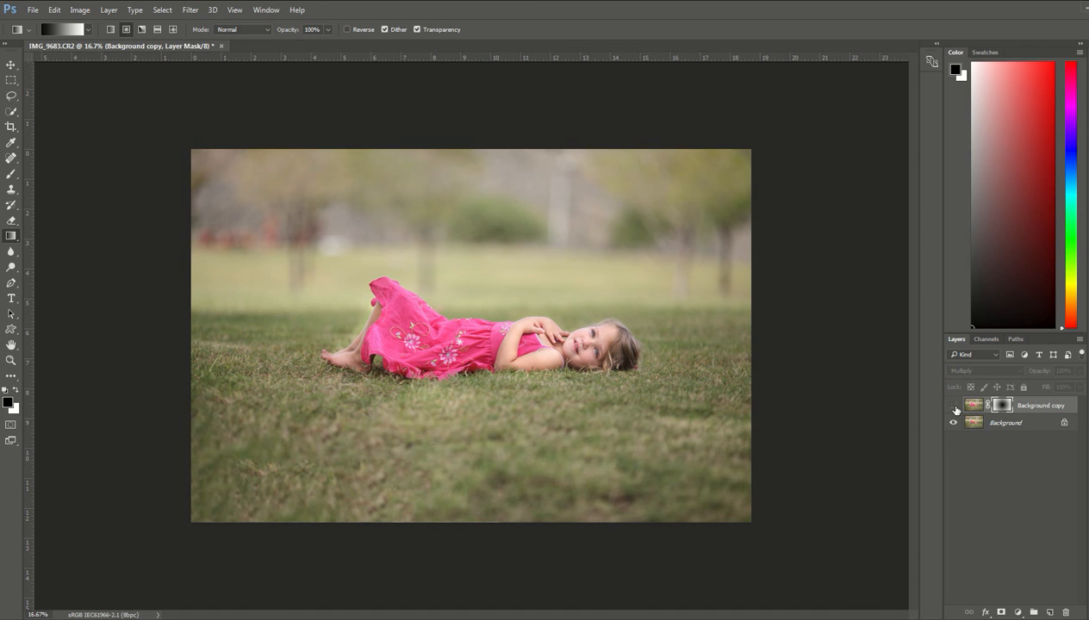
click(953, 405)
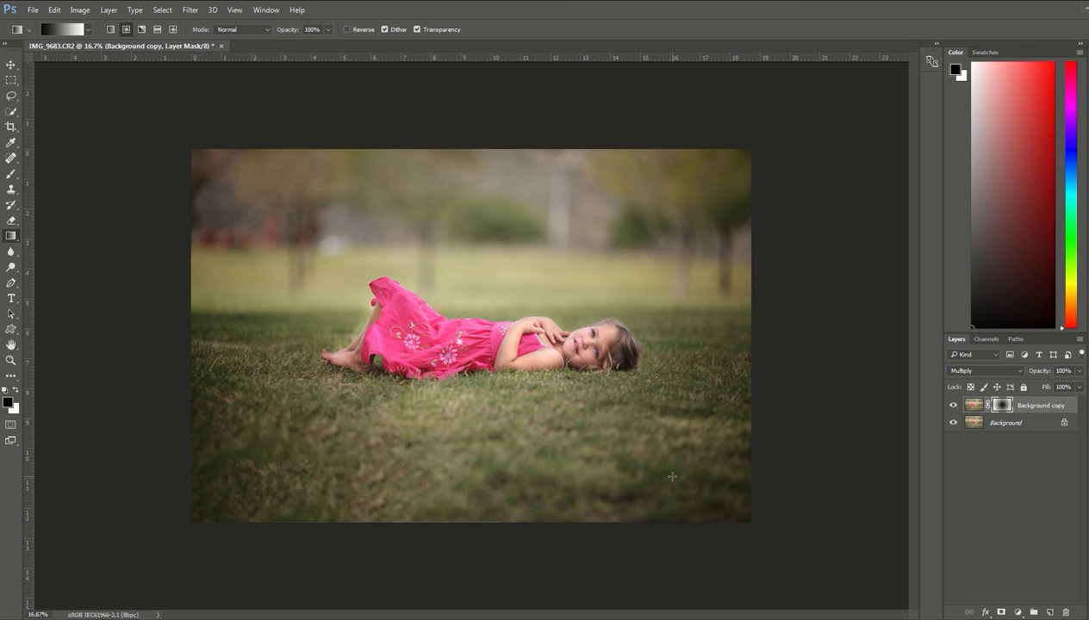
mouse_move(572, 421)
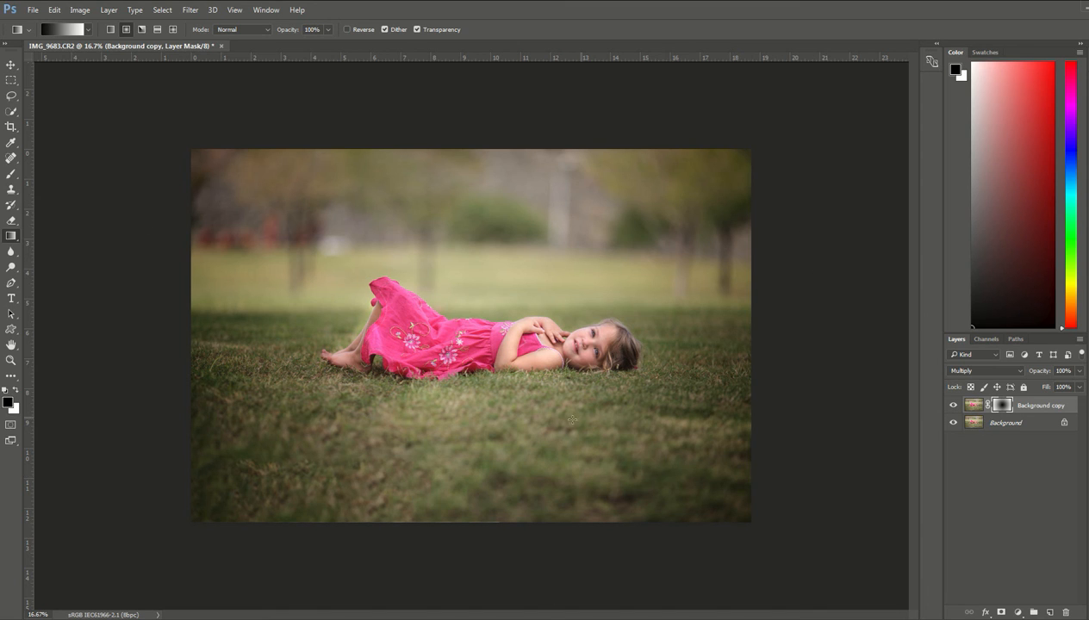